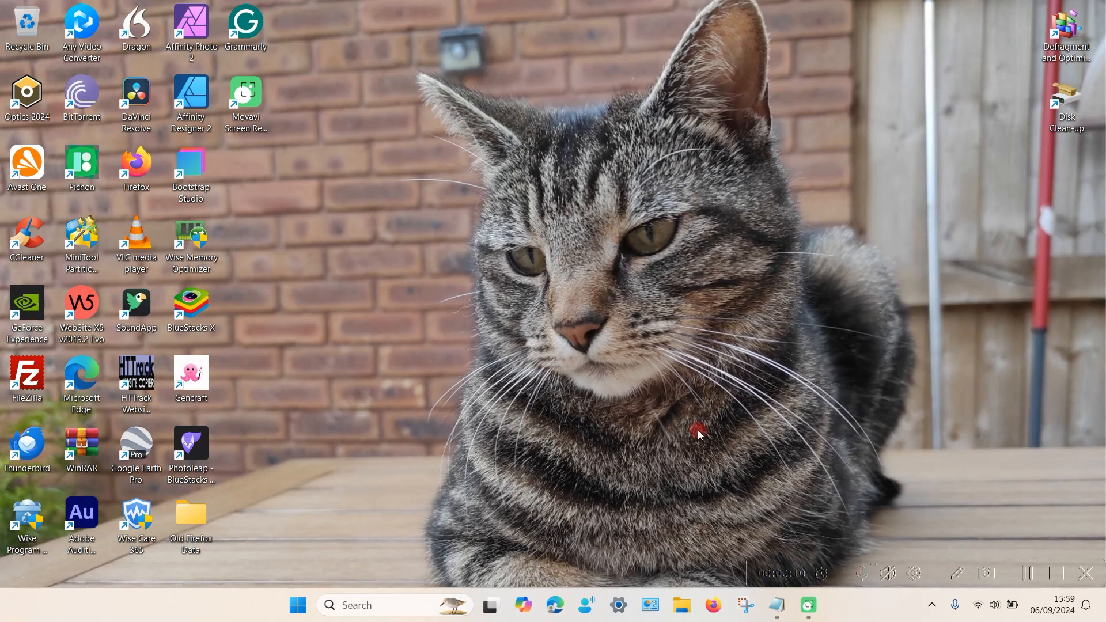
Launch and maximise Firefox, then bring up copy options for the note's about:support address.
click(710, 605)
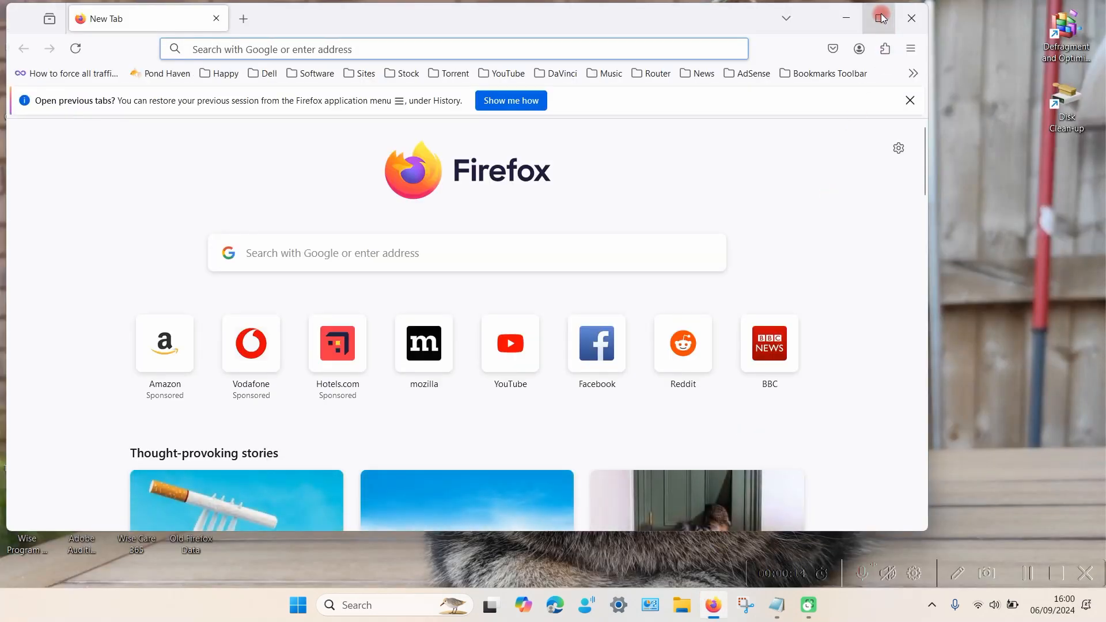
click(879, 18)
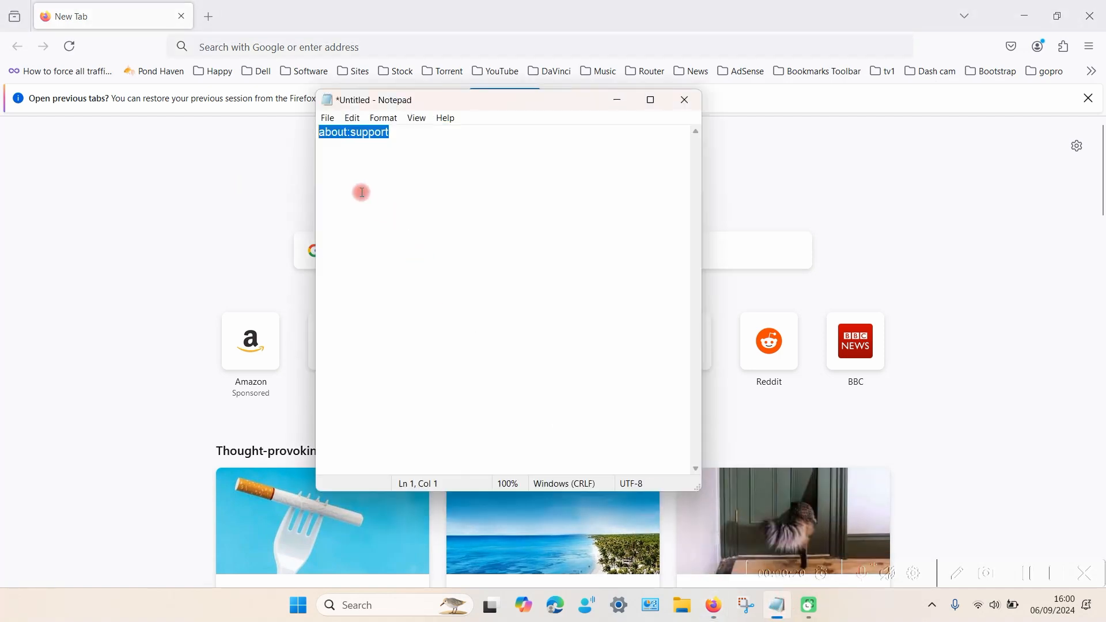
click(375, 144)
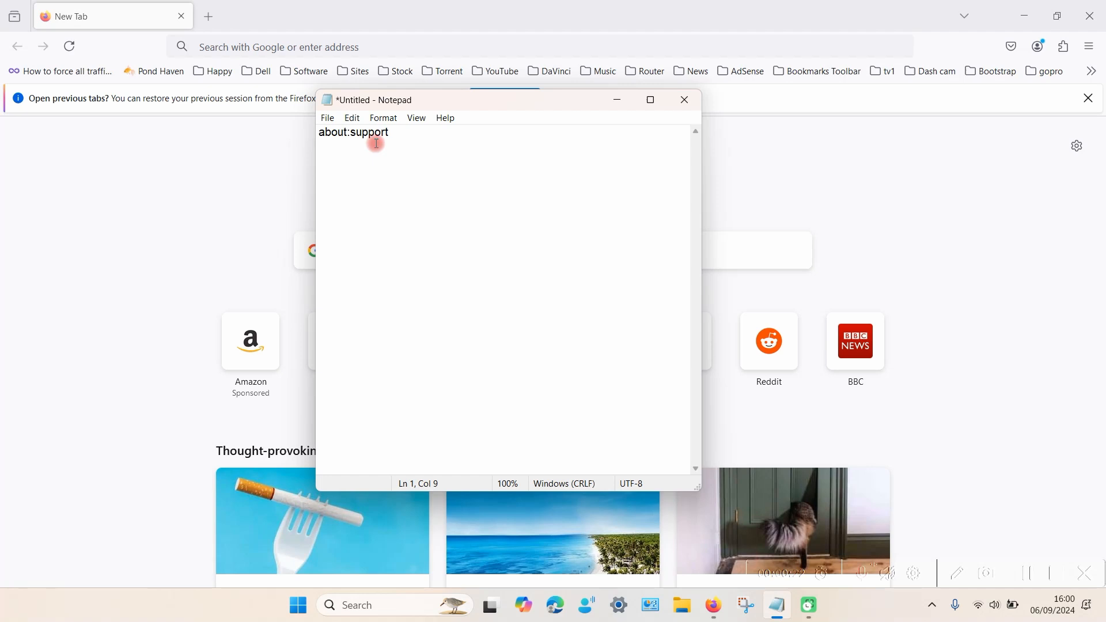
mouse_move(243, 47)
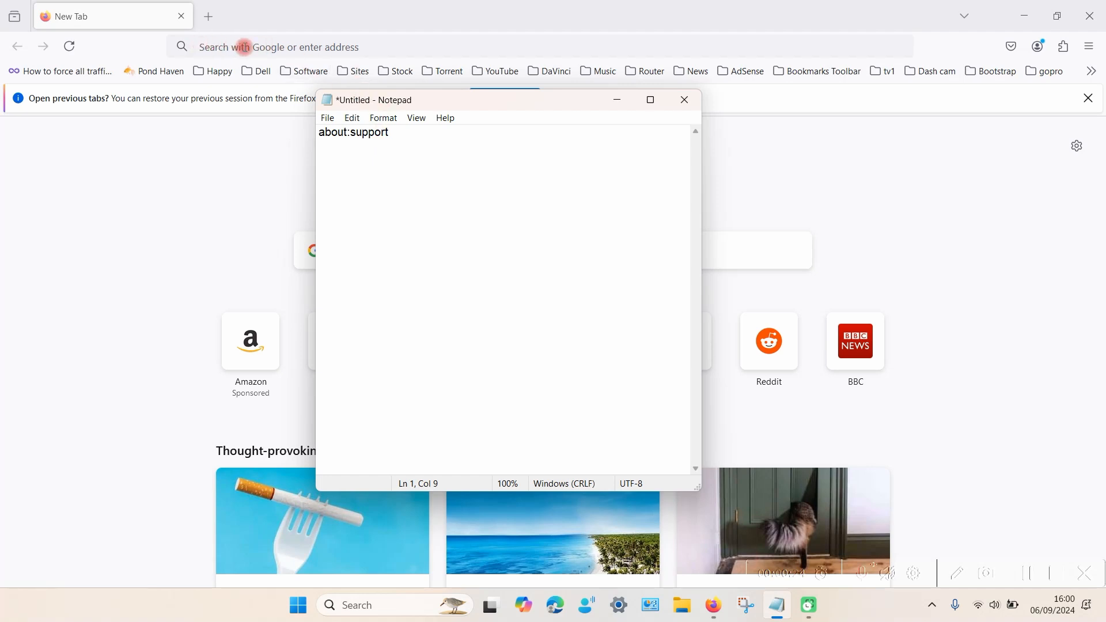
mouse_move(389, 133)
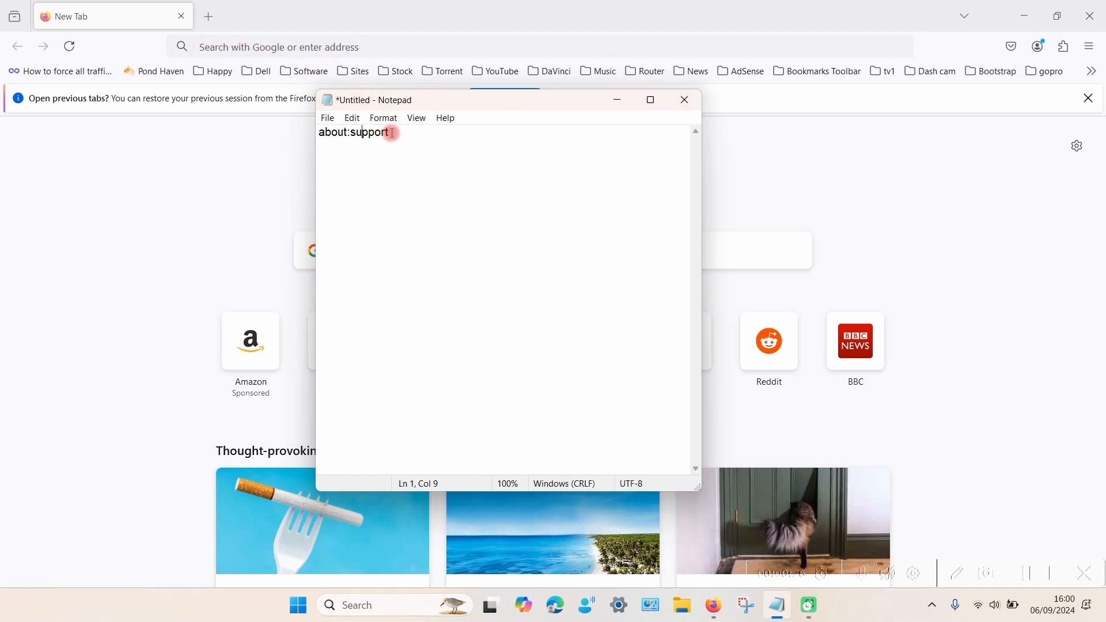
right_click(352, 133)
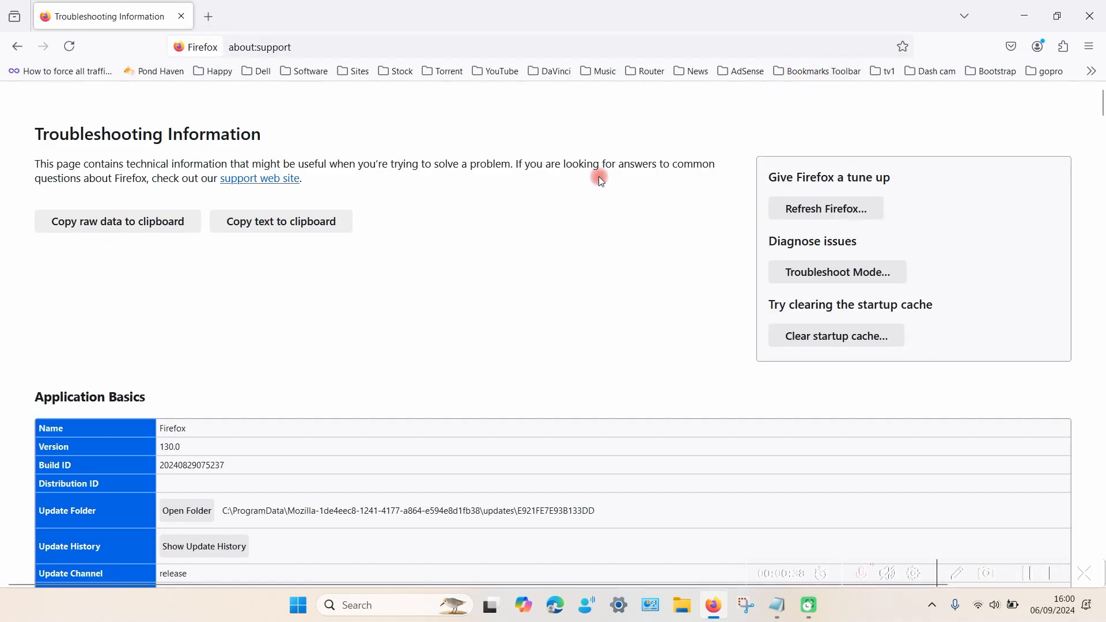
mouse_move(824, 208)
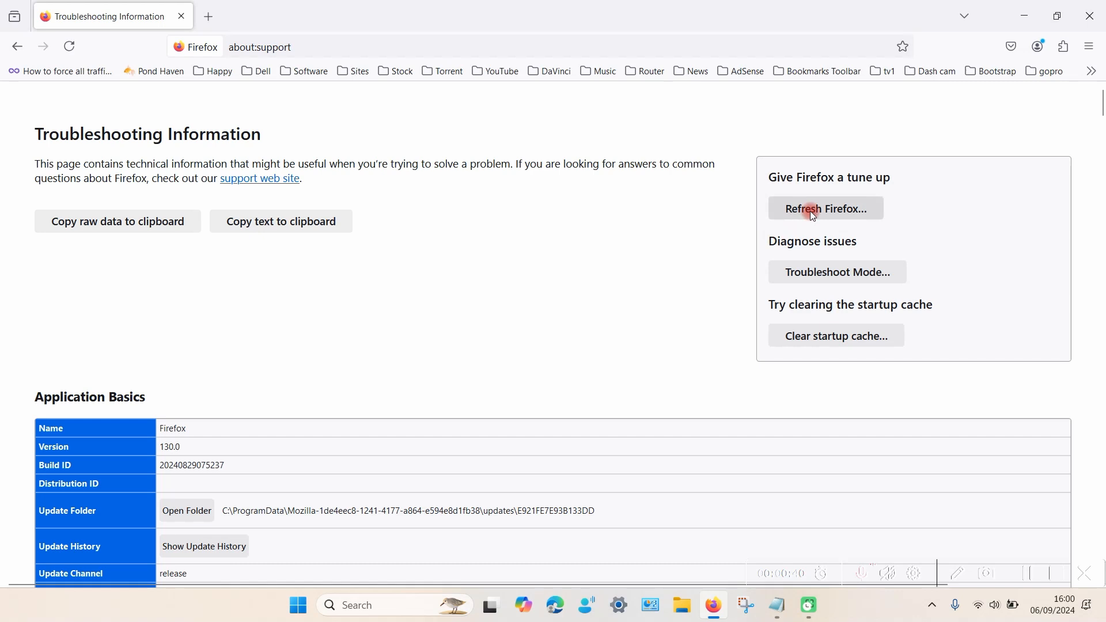
mouse_move(750, 245)
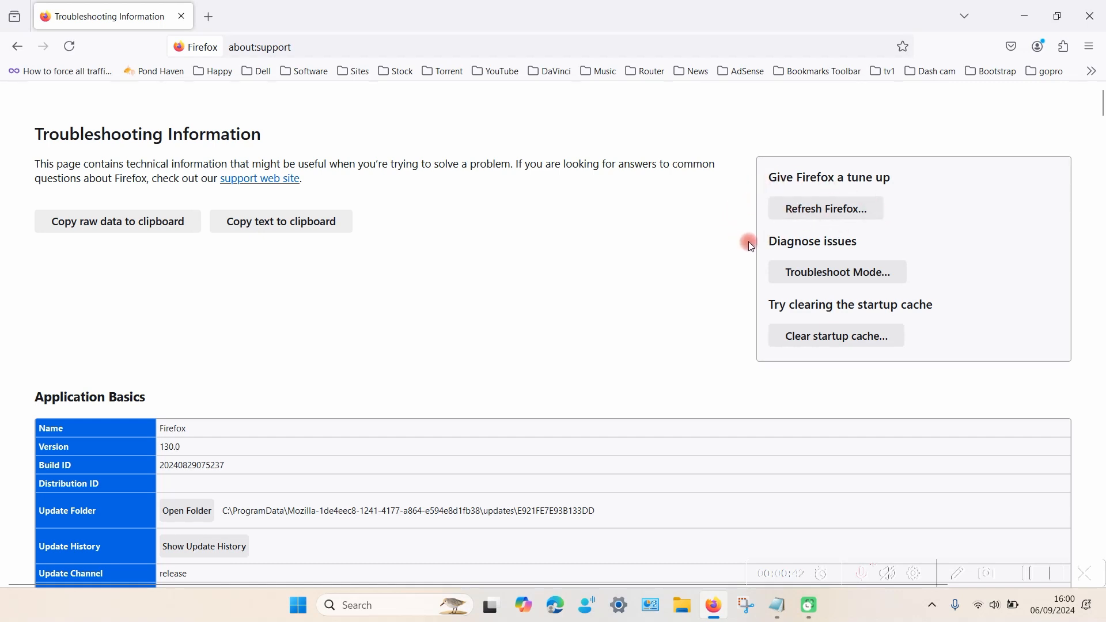
mouse_move(824, 208)
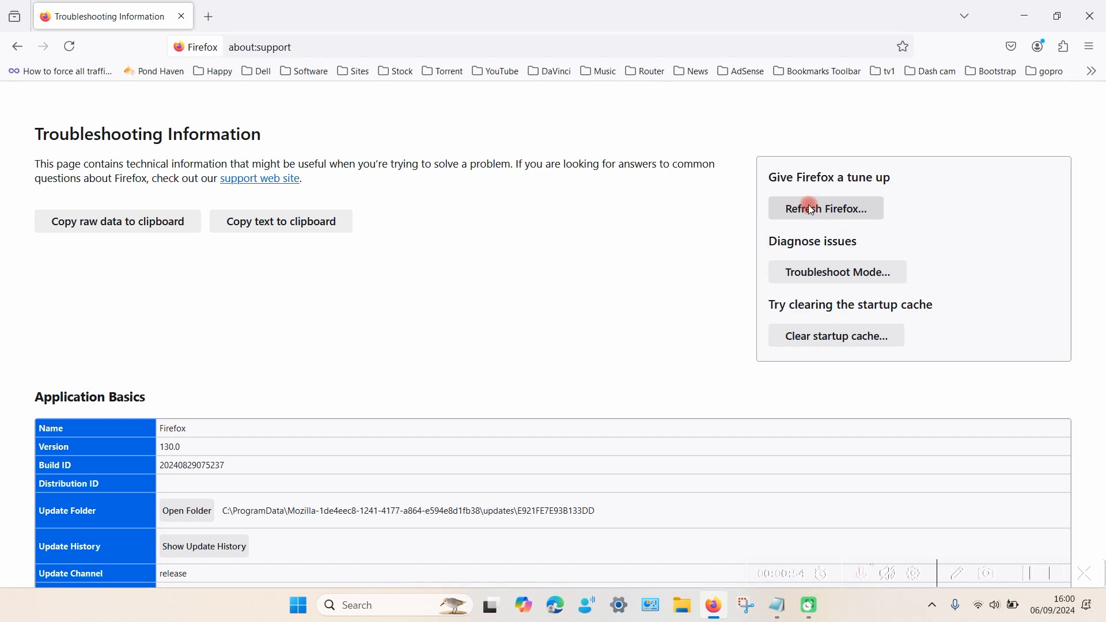
mouse_move(638, 206)
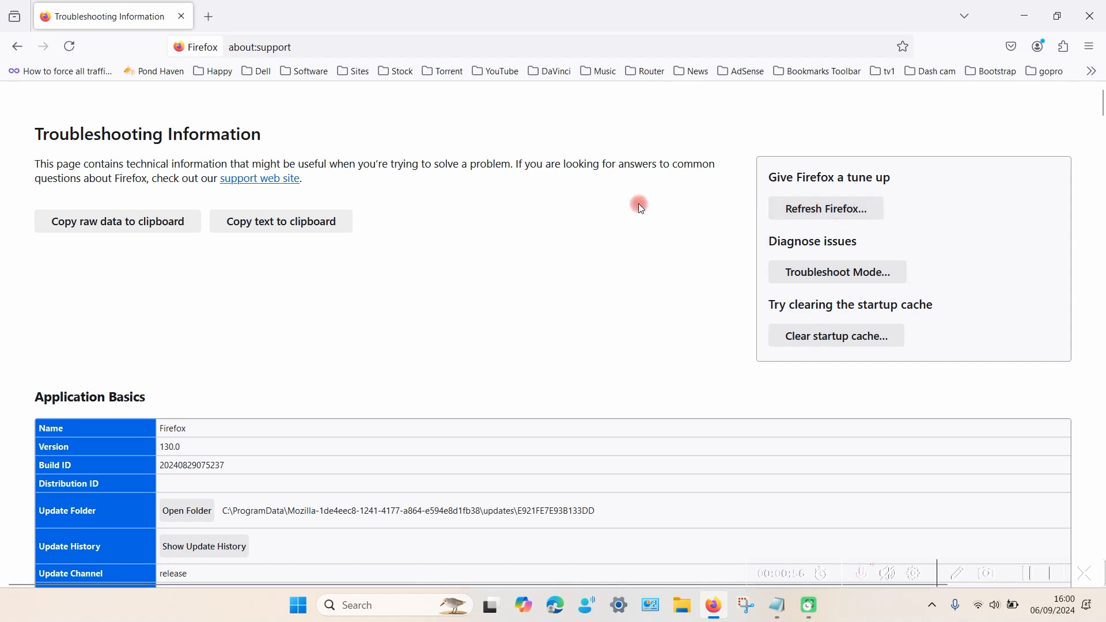
Choose 'Refresh Firefox…' on the Troubleshooting Information page.
click(824, 208)
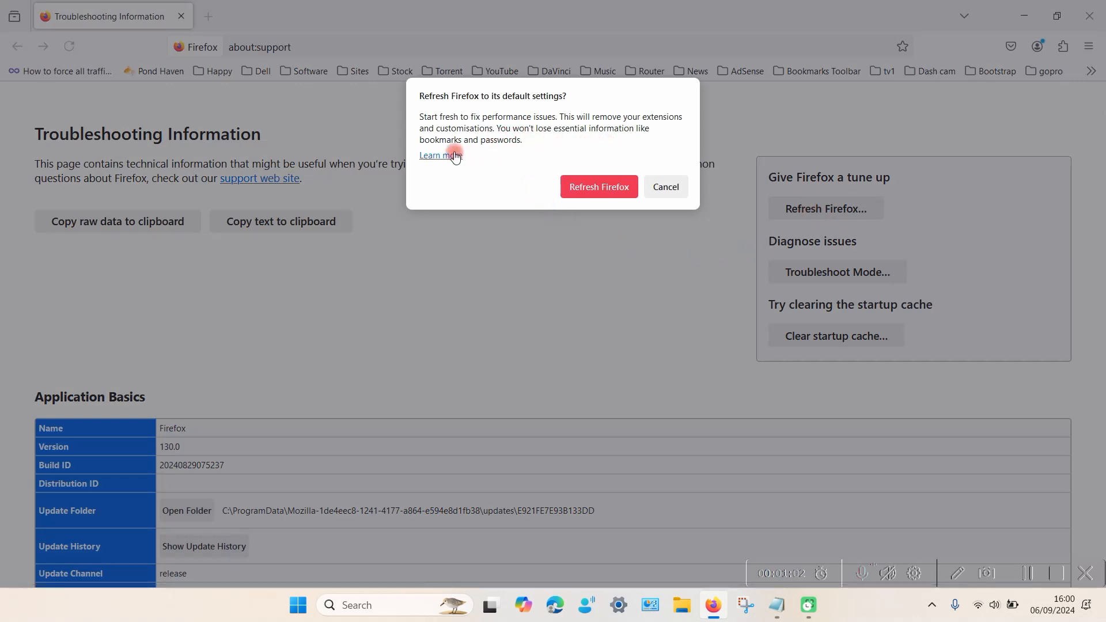
Confirm 'Refresh Firefox' and close the Data Imported Successfully window with Done.
click(663, 186)
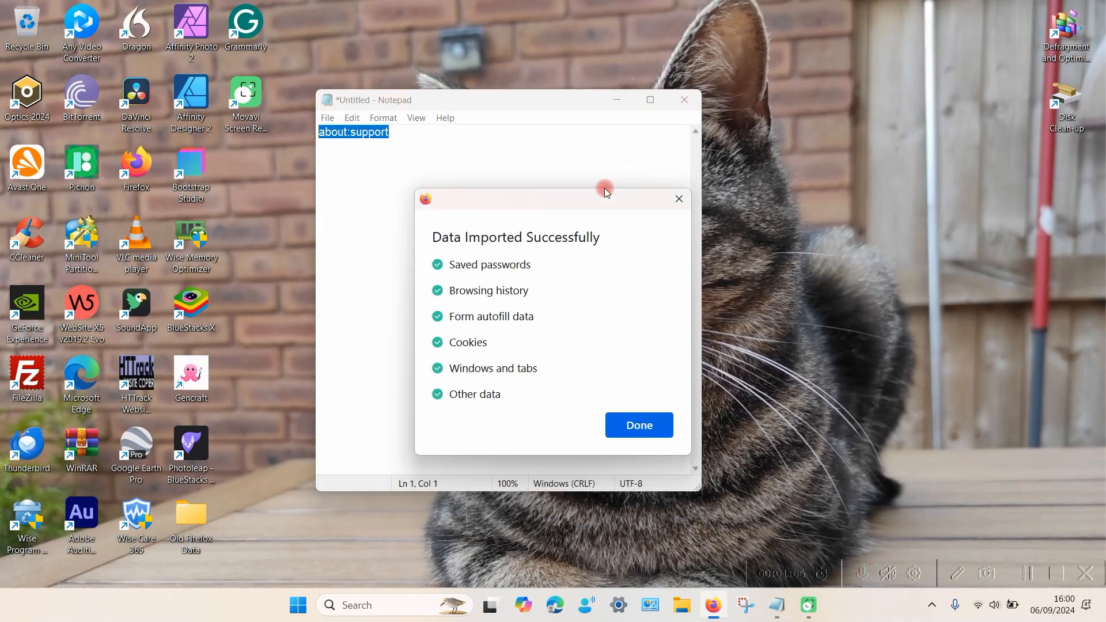
mouse_move(639, 425)
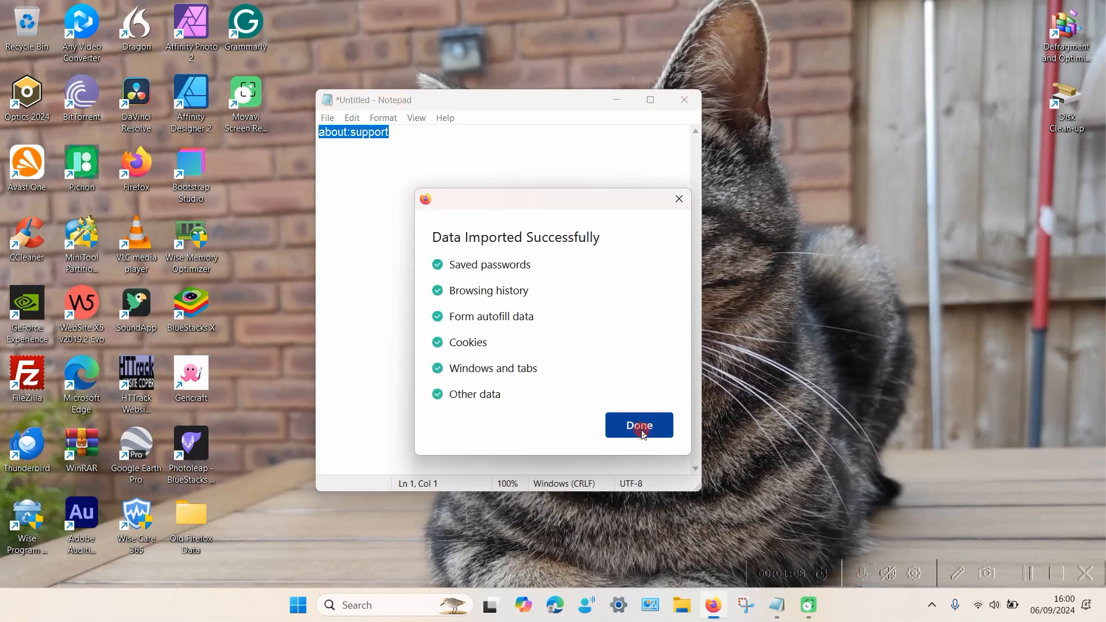
click(638, 424)
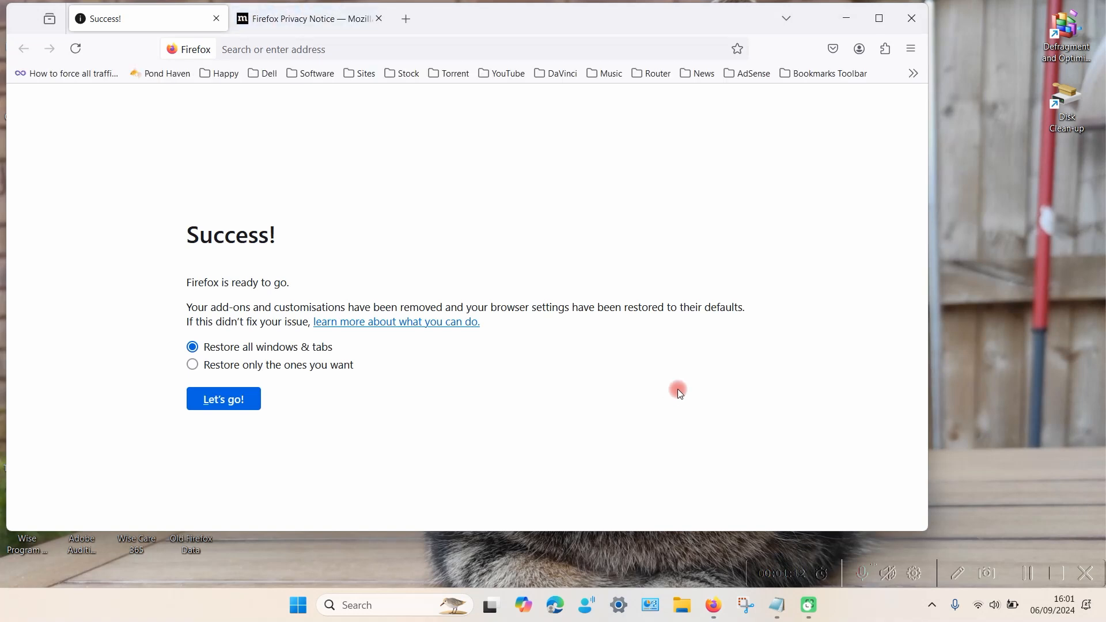
mouse_move(530, 348)
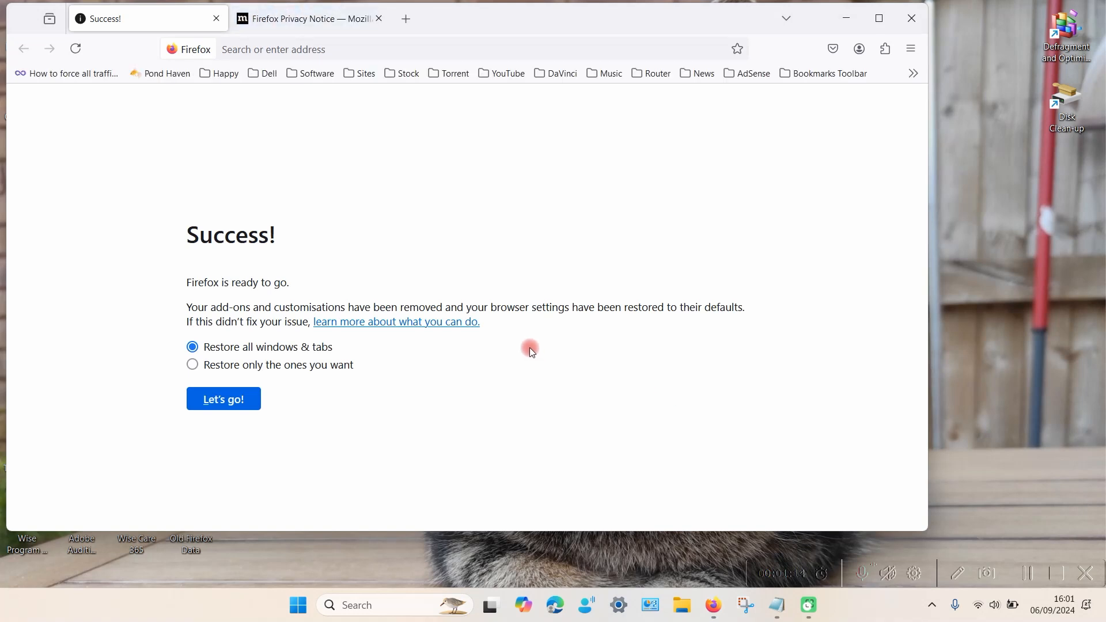
mouse_move(444, 164)
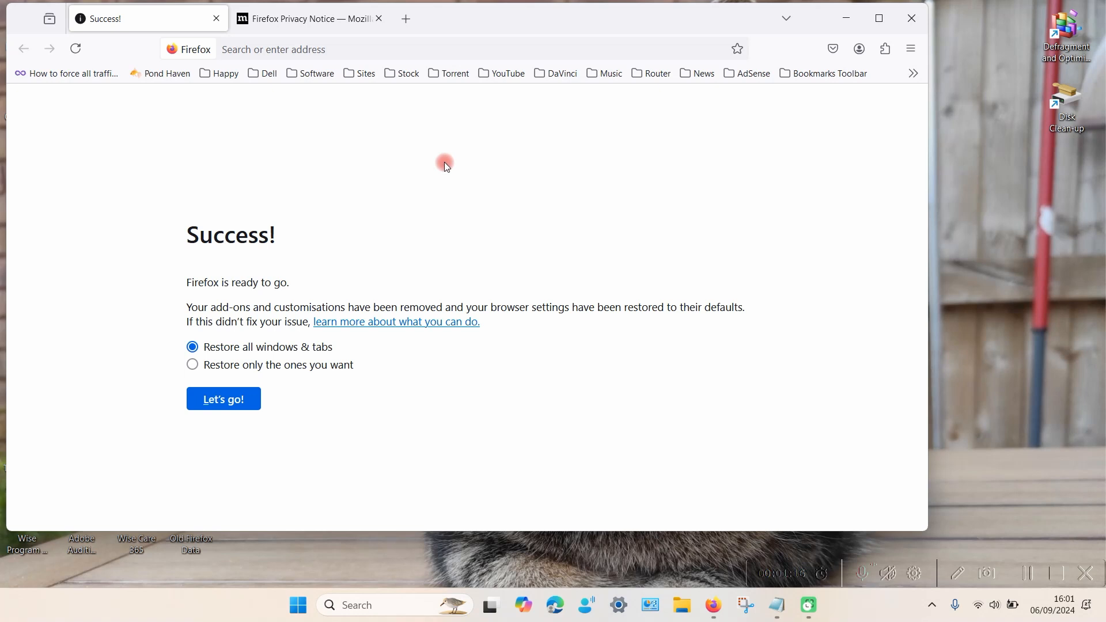
mouse_move(439, 26)
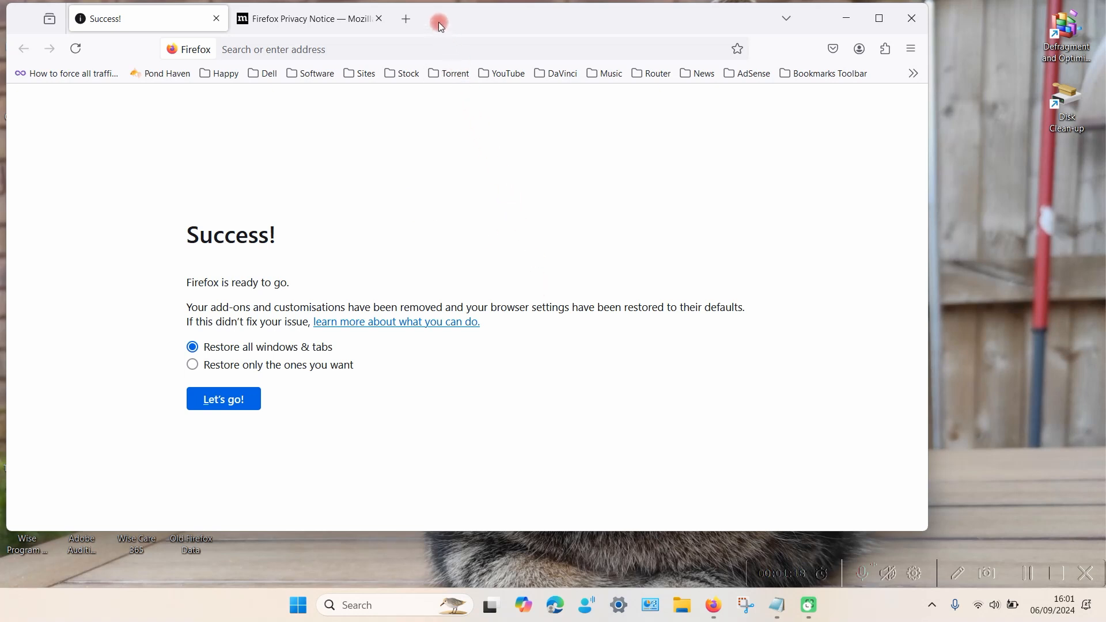
mouse_move(475, 23)
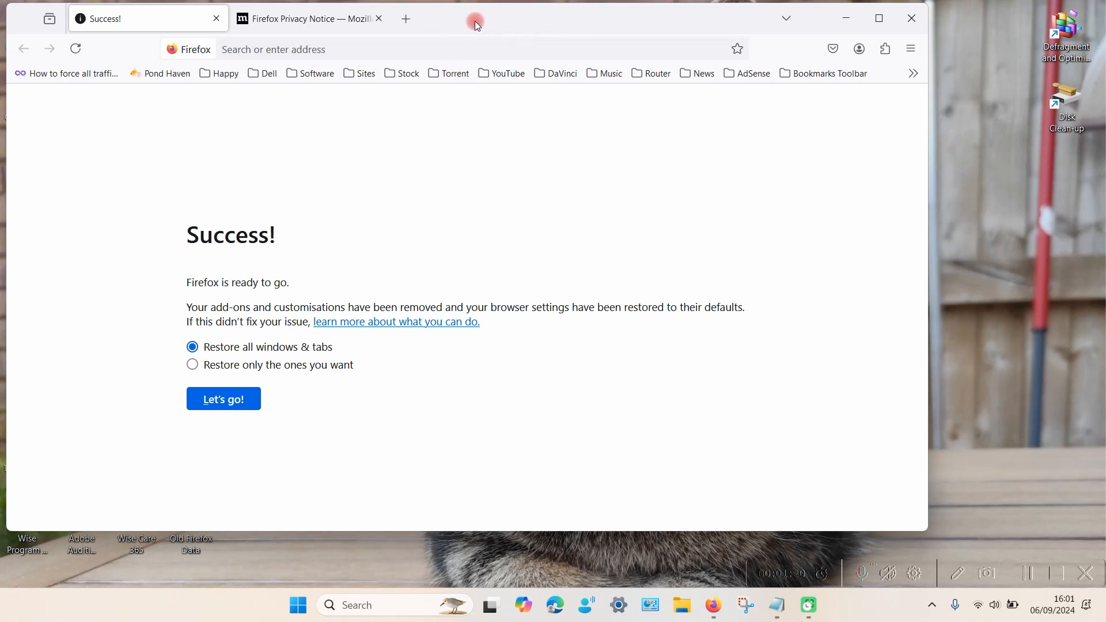
Enable the Menu Bar from the tab strip, then choose Help > Troubleshoot Mode….
right_click(551, 18)
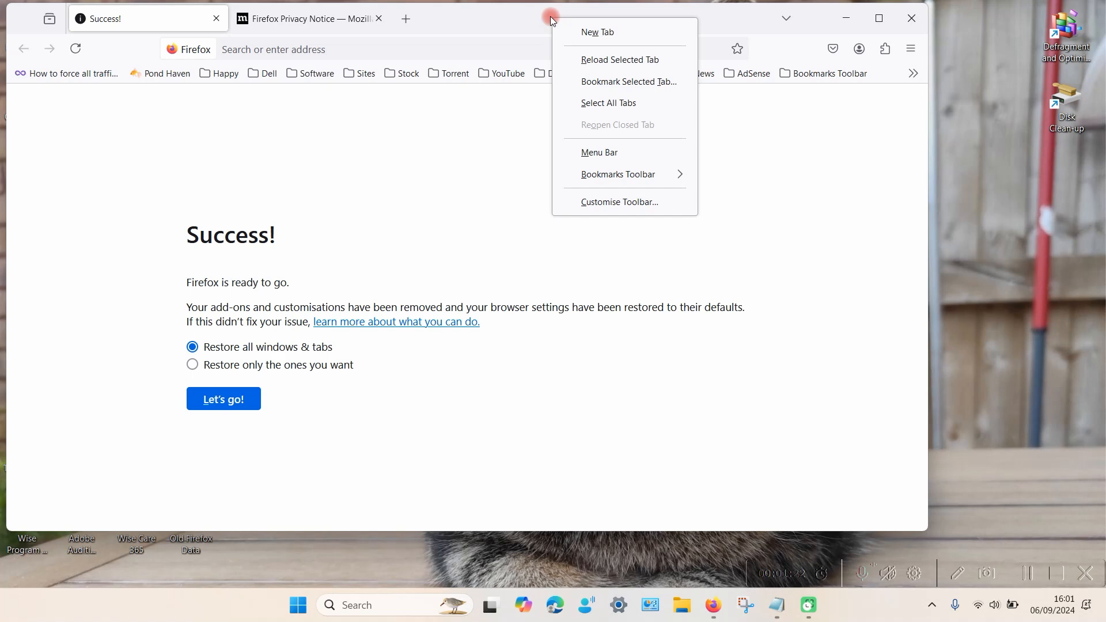
mouse_move(598, 152)
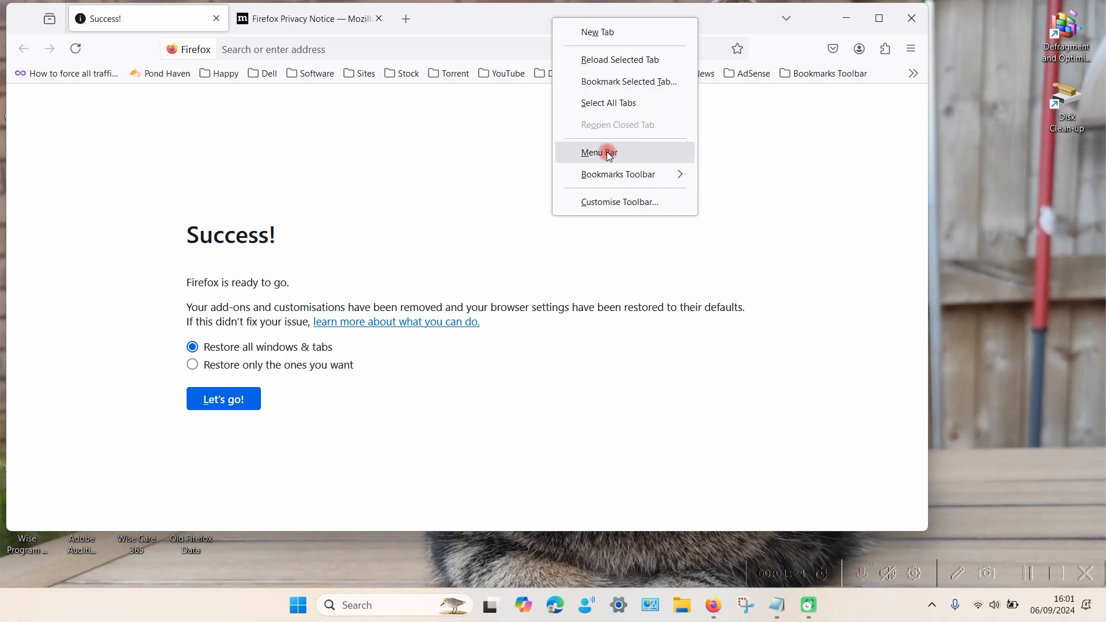
click(598, 152)
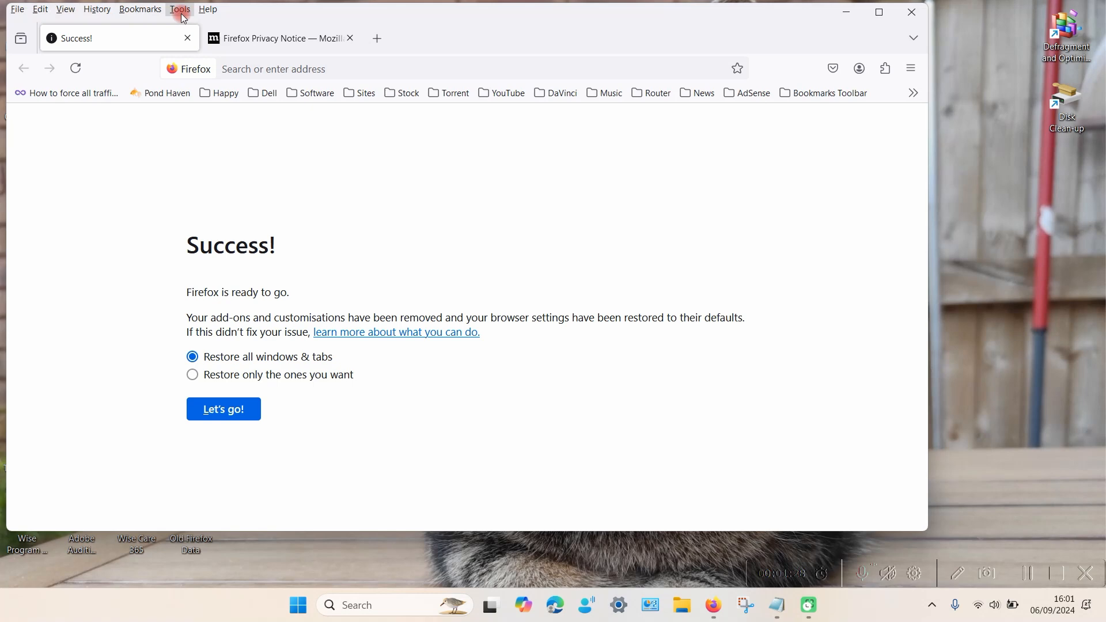
mouse_move(207, 8)
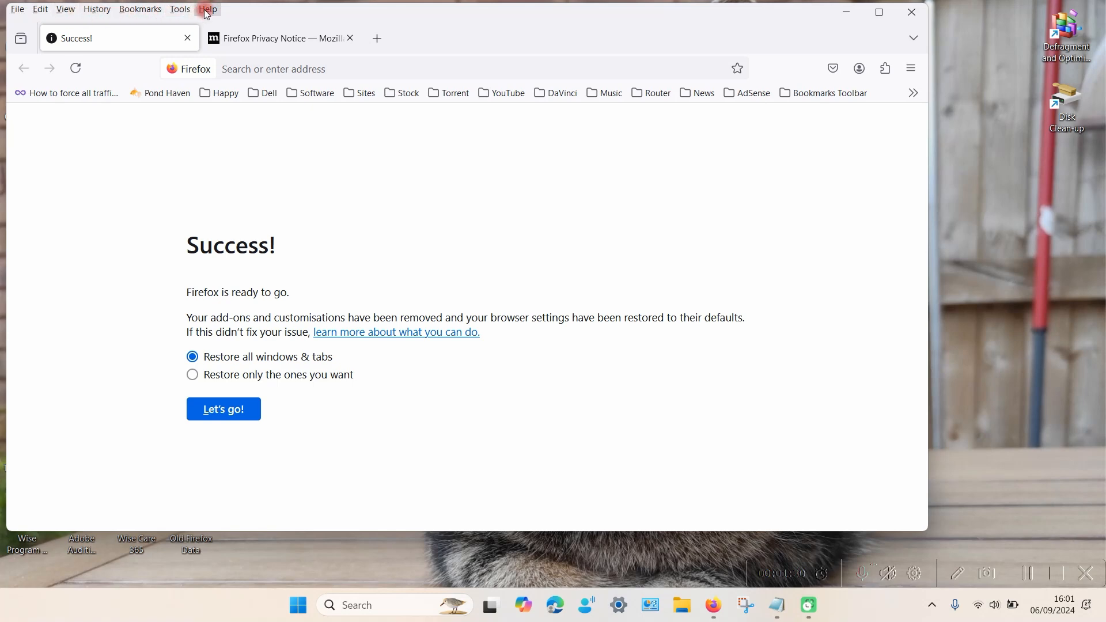
click(207, 9)
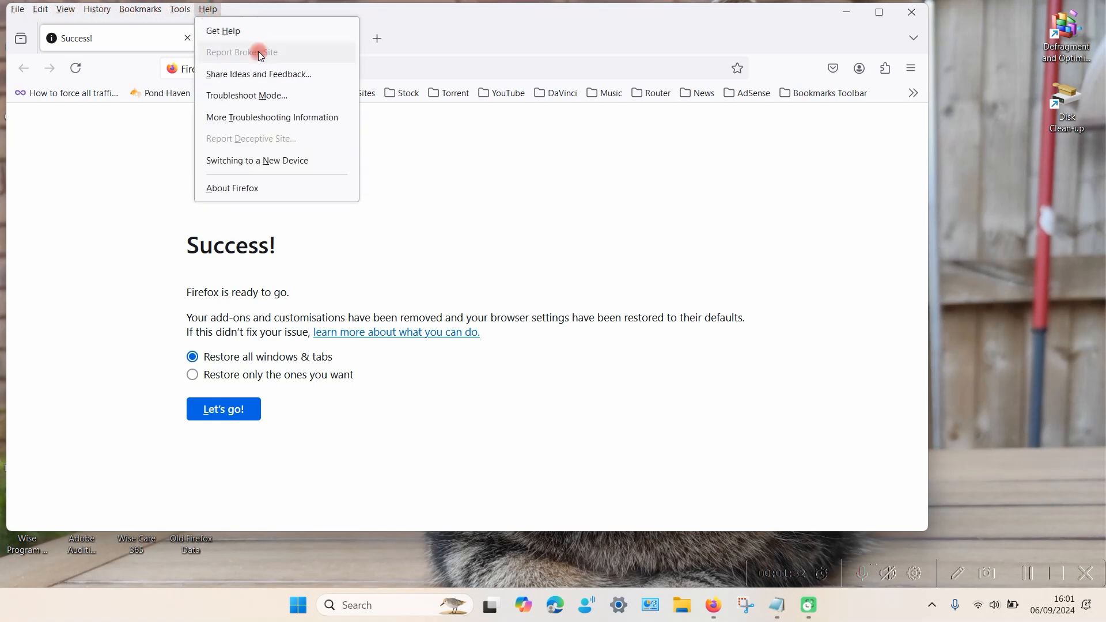
click(246, 95)
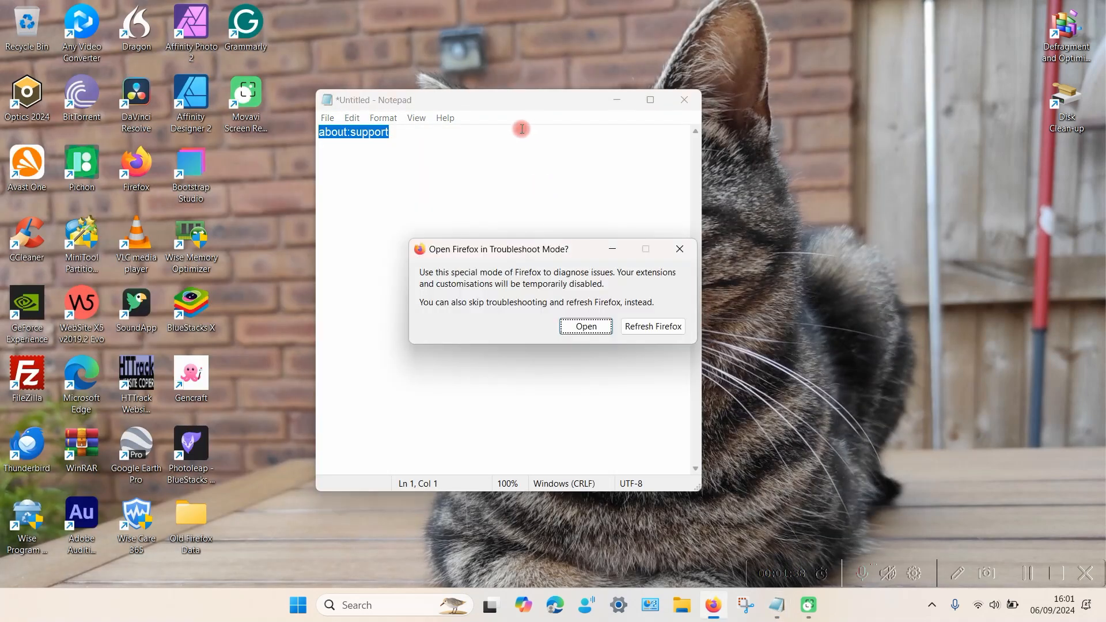
mouse_move(651, 326)
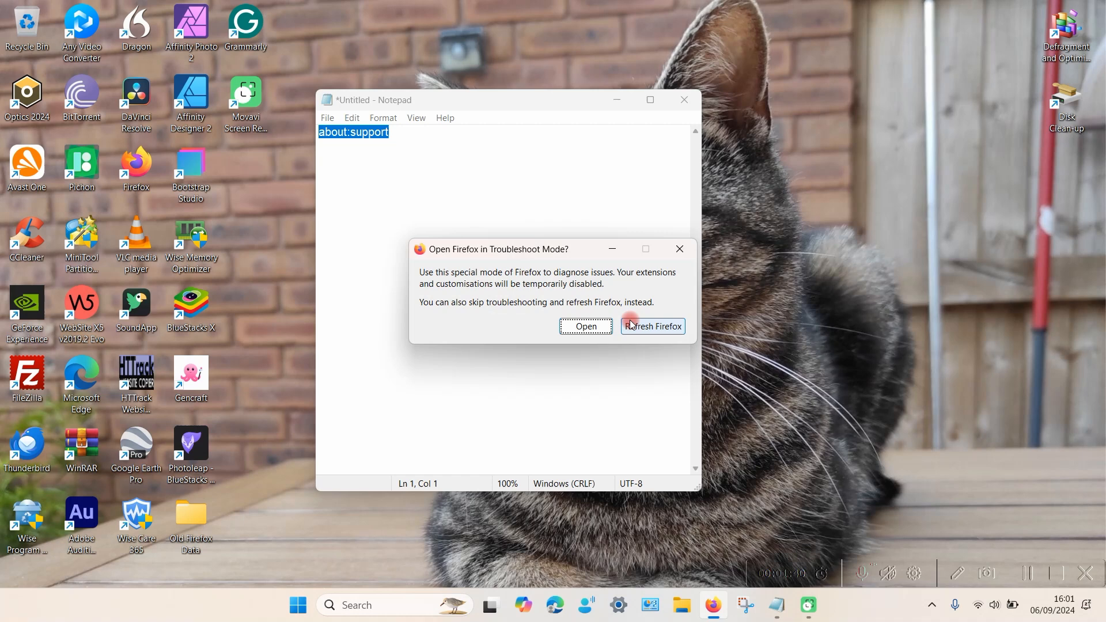
Pick 'Refresh Firefox' in the Troubleshoot Mode prompt and close the import summary with Done.
click(652, 326)
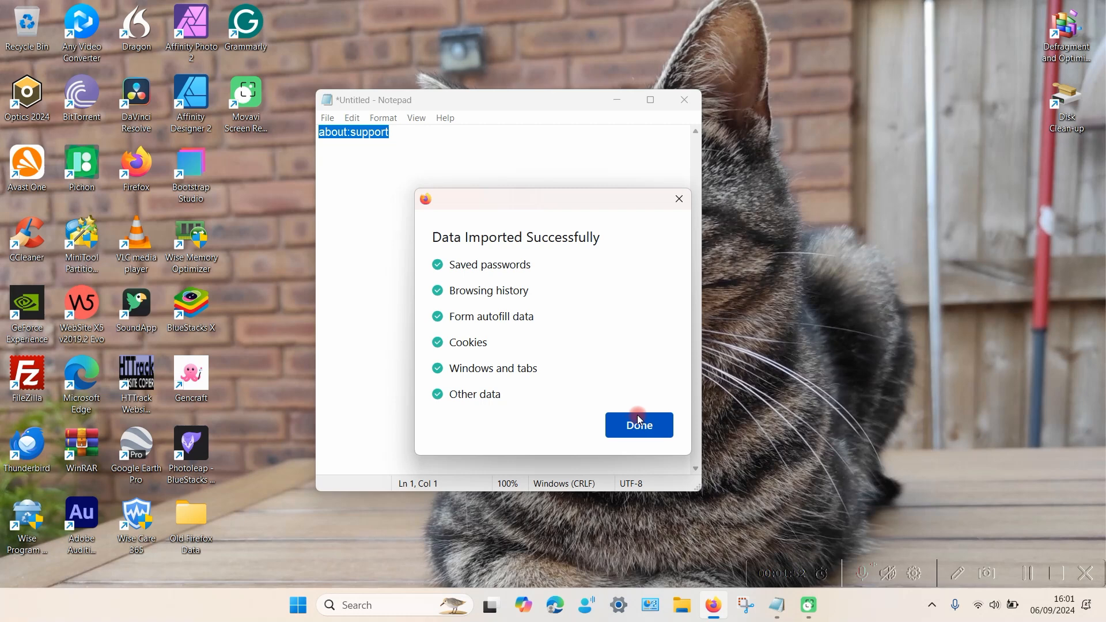
click(638, 425)
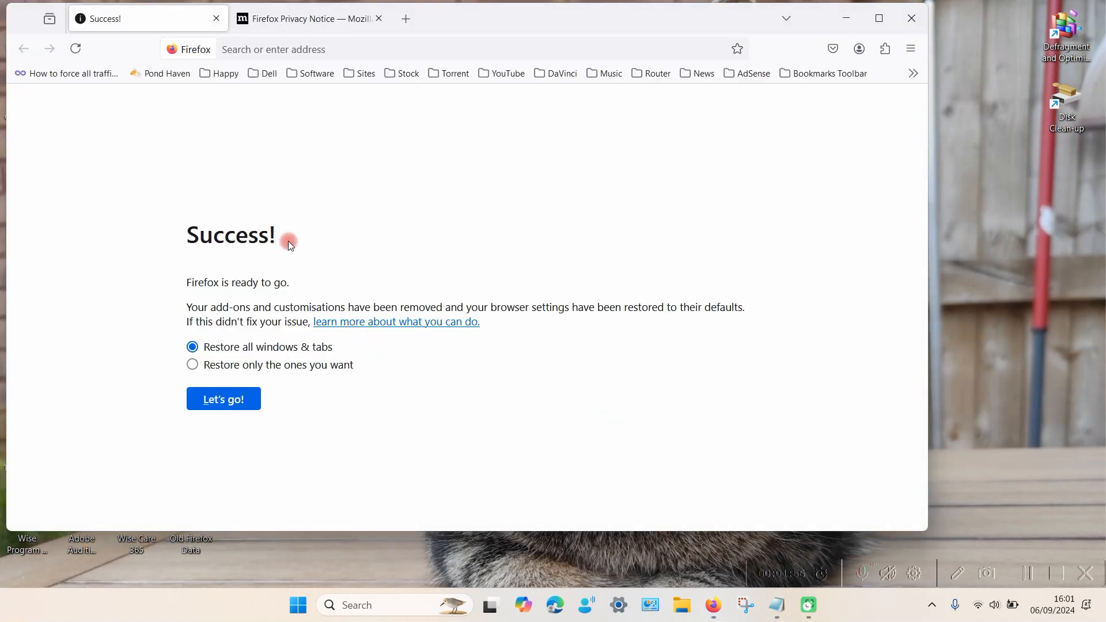
mouse_move(233, 203)
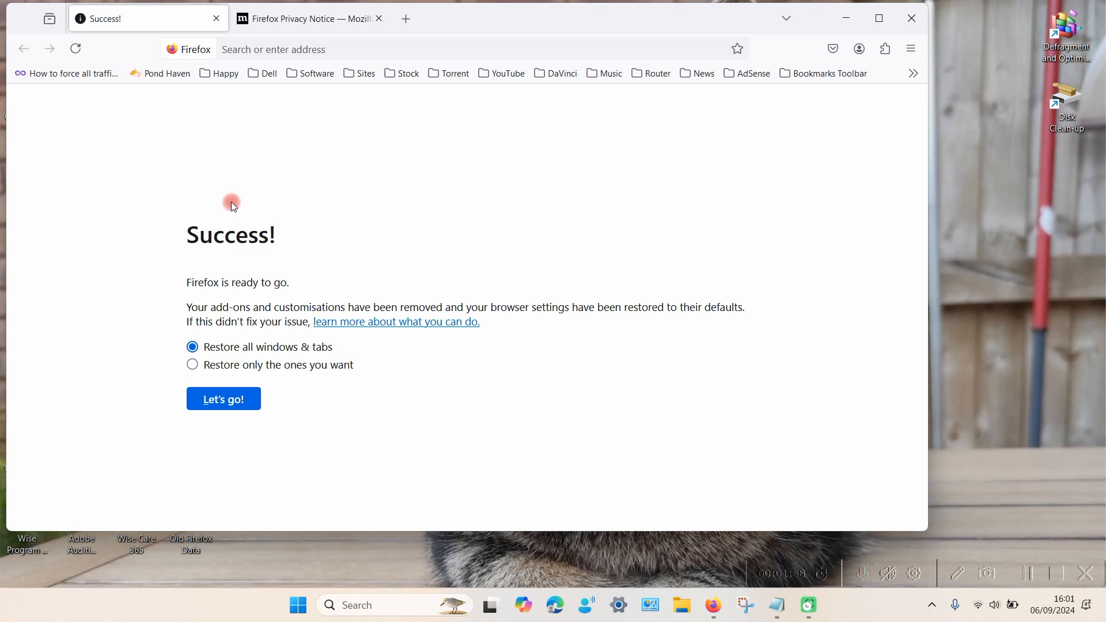